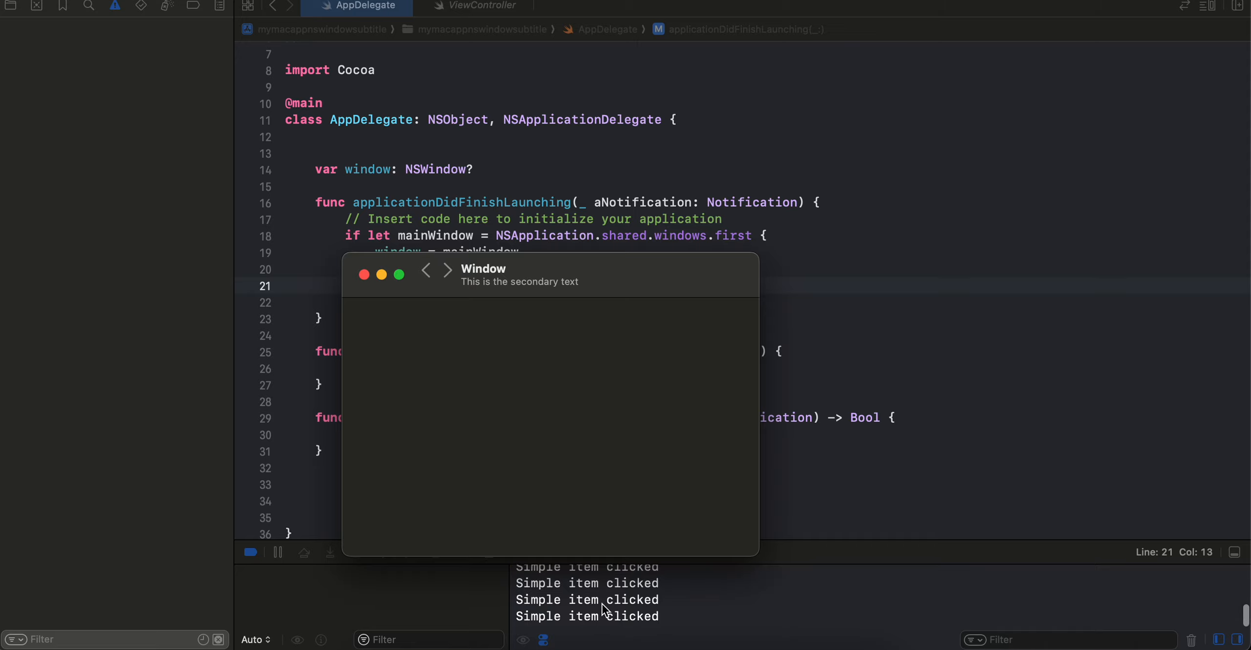
pyautogui.moveTo(582, 596)
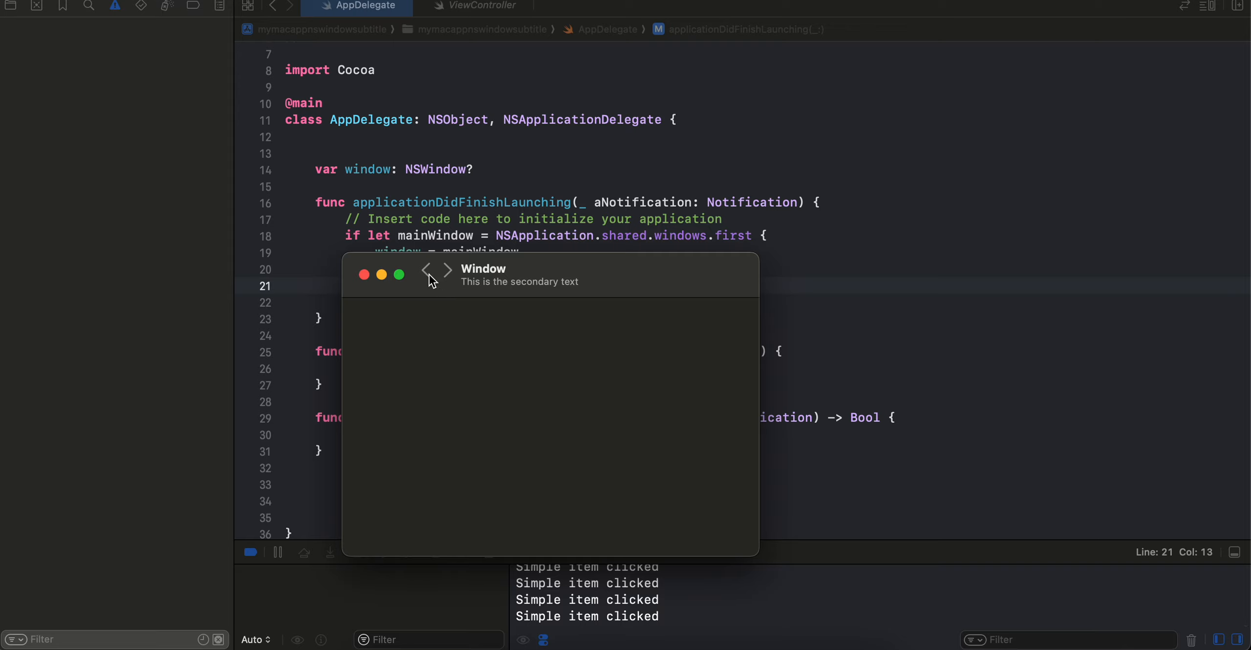
pyautogui.moveTo(568, 272)
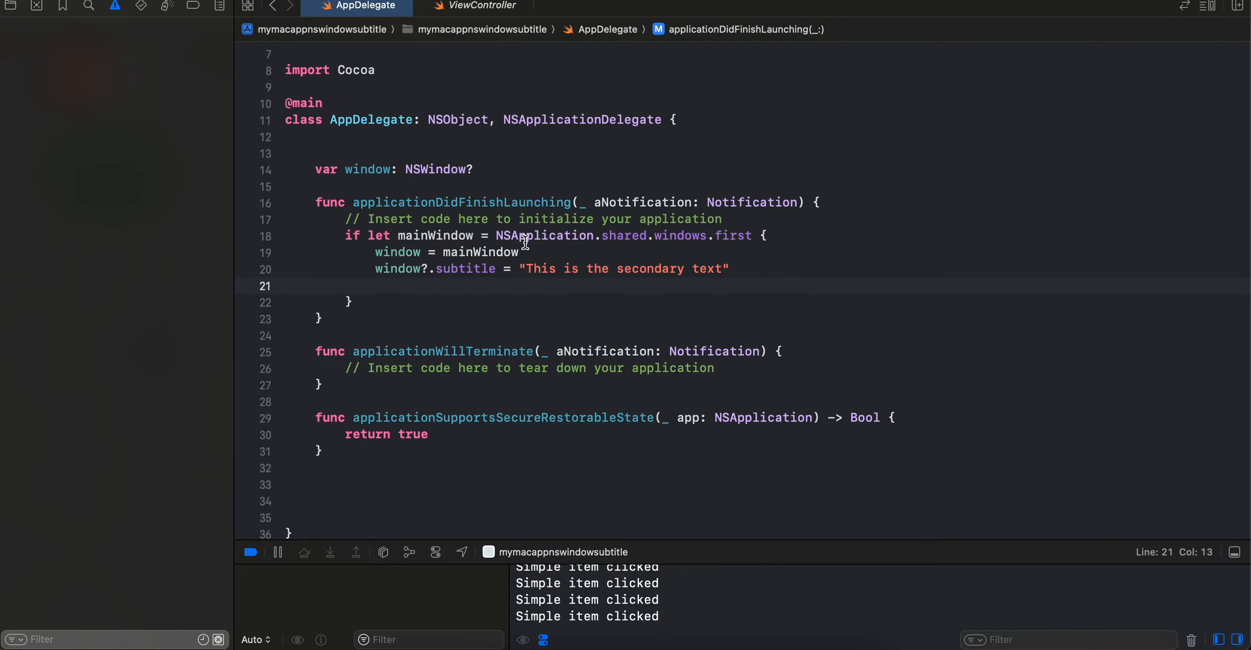
pyautogui.moveTo(872, 471)
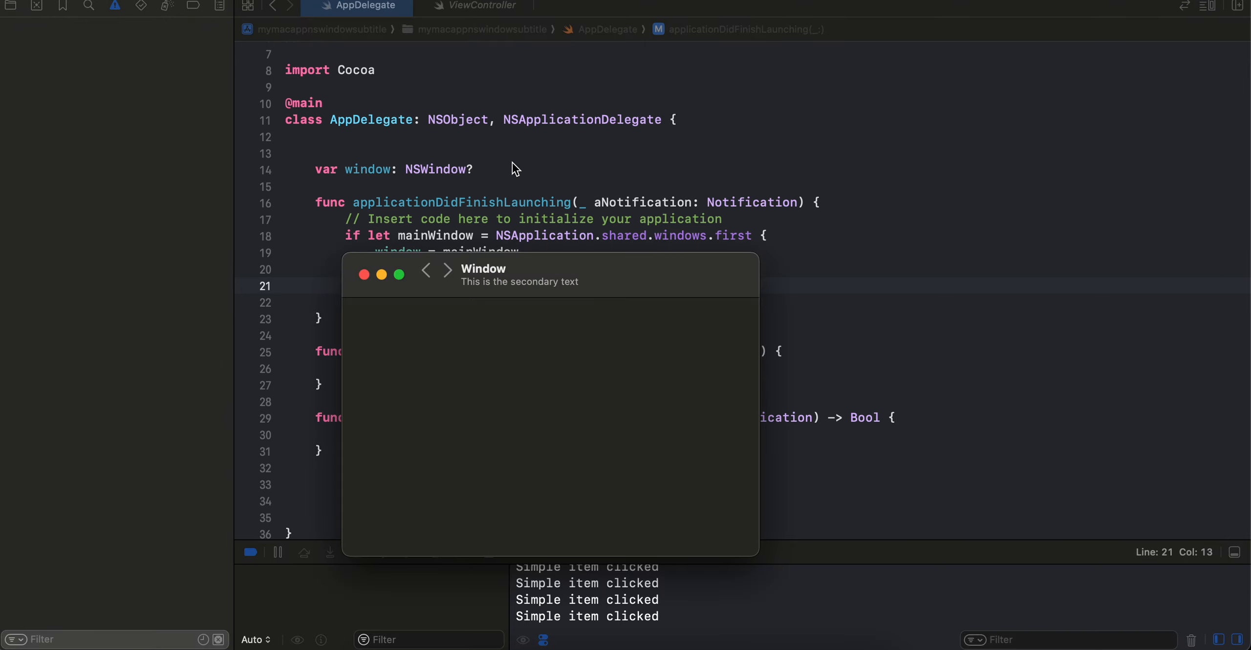
# Step: Glance at the ViewController toolbar code and return to the AppDelegate subtitle code
pyautogui.click(482, 6)
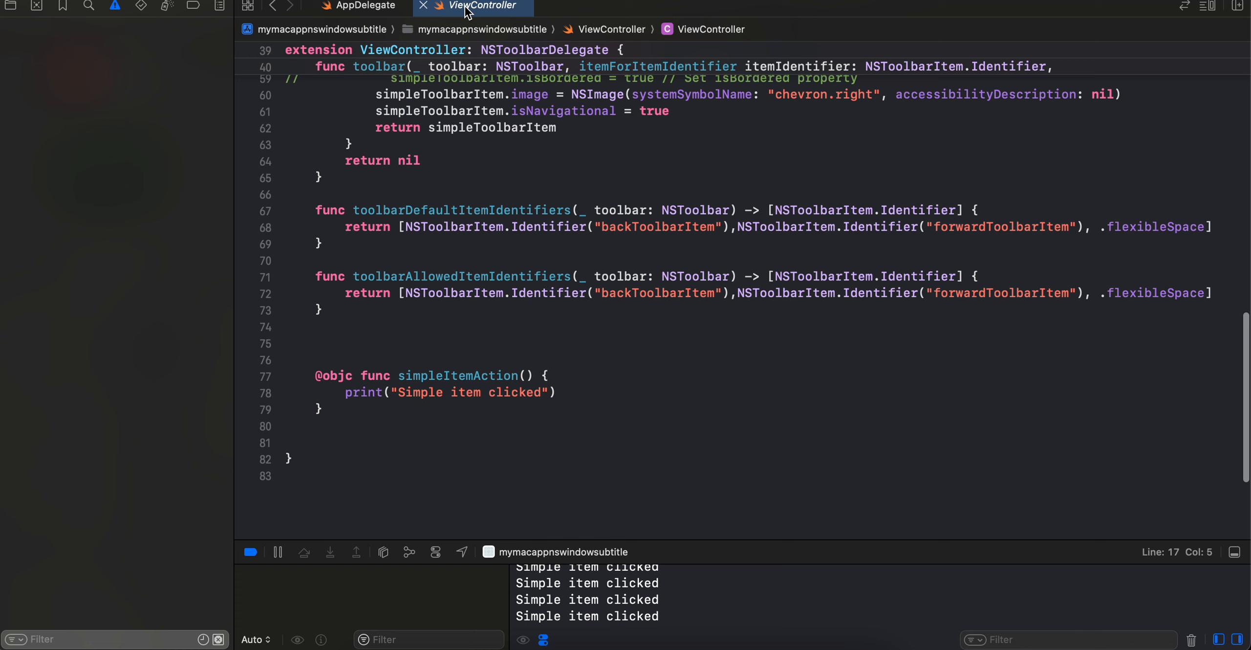
pyautogui.click(367, 6)
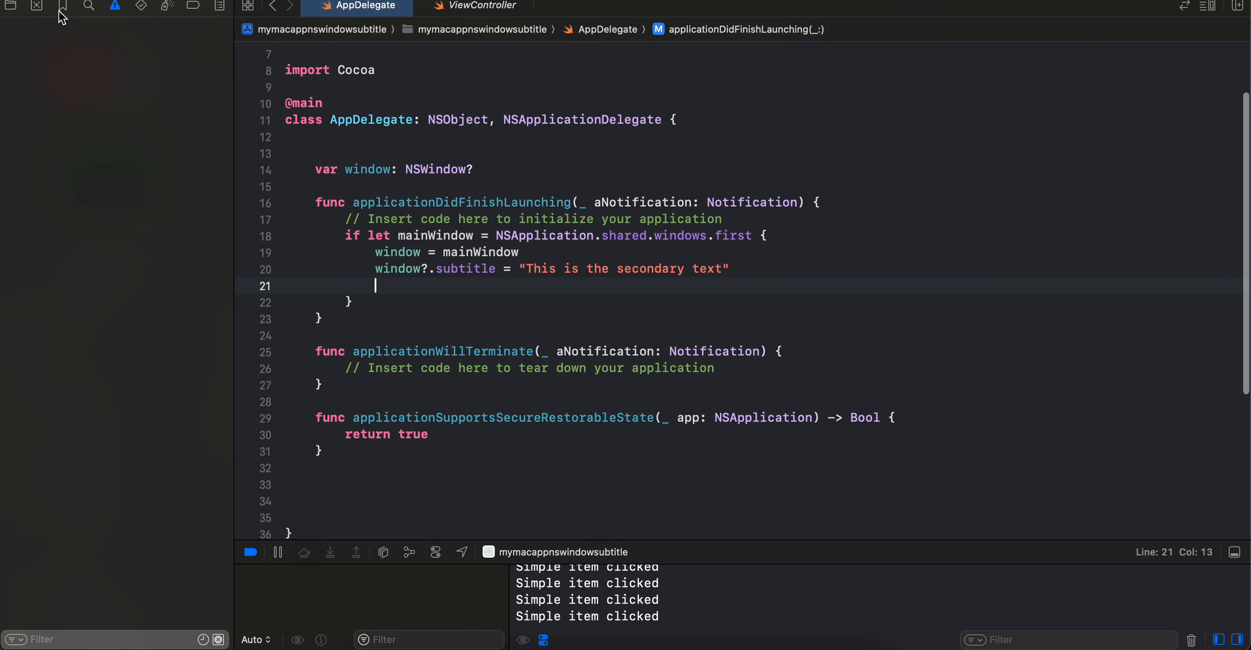
# Step: Reveal the project file list and highlight the window assignment and subtitle string in applicationDidFinishLaunching
pyautogui.click(11, 5)
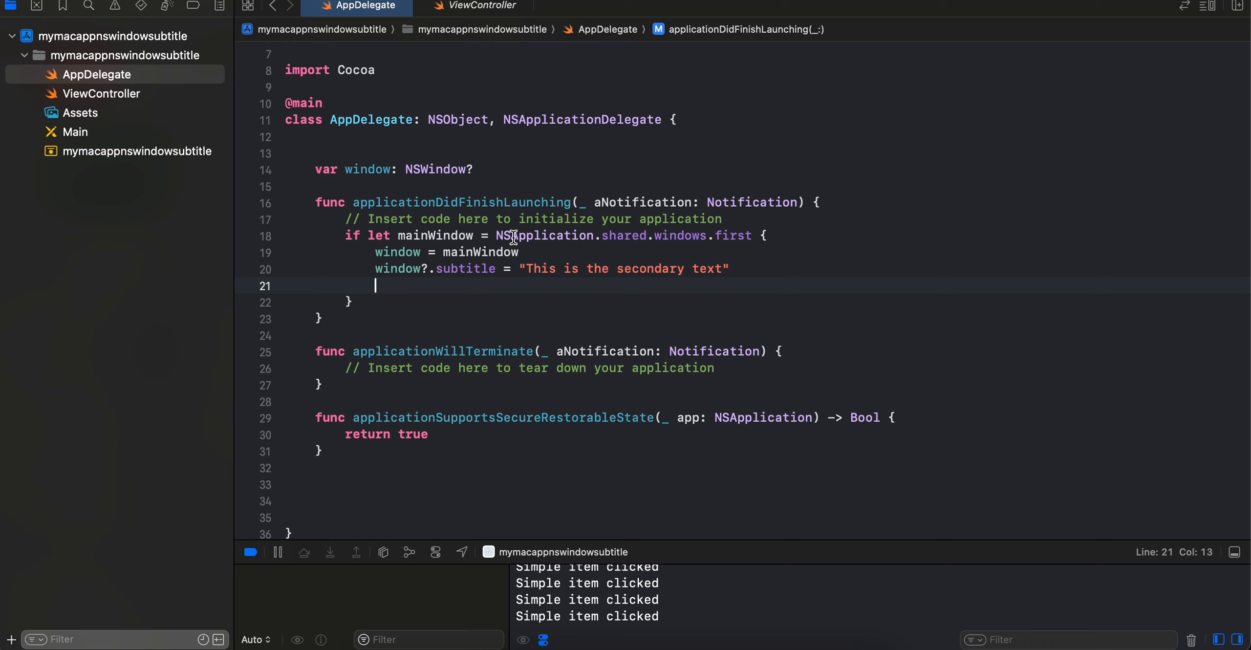
pyautogui.moveTo(370, 121)
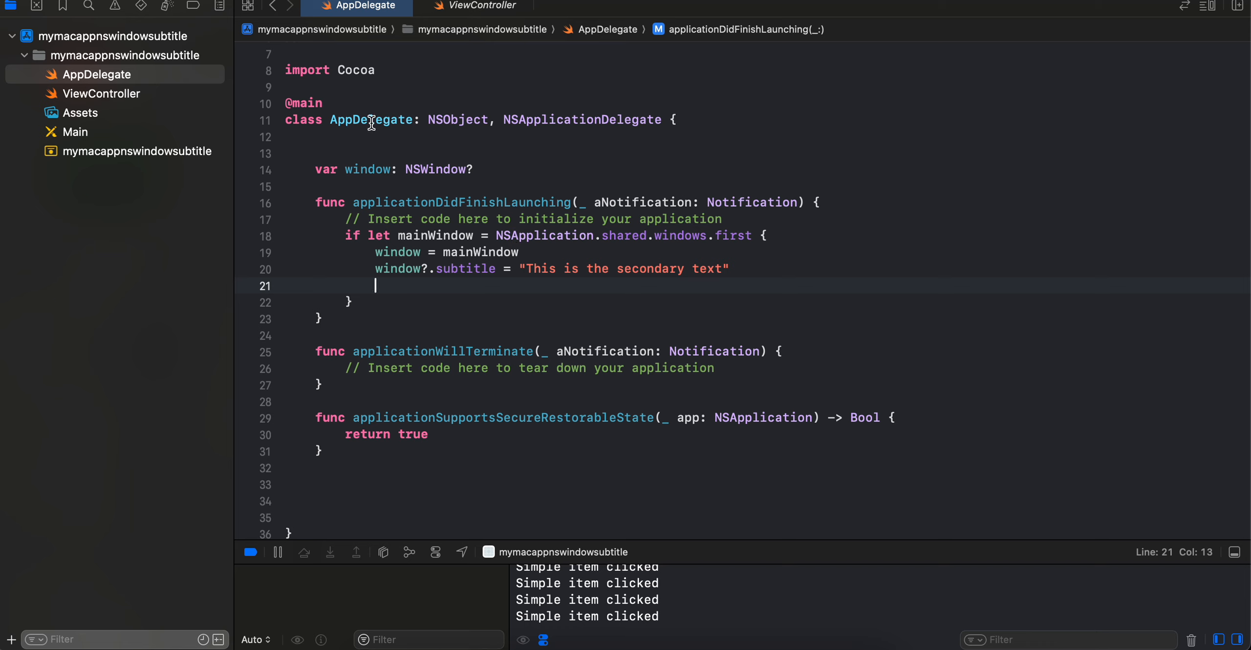
pyautogui.doubleClick(436, 169)
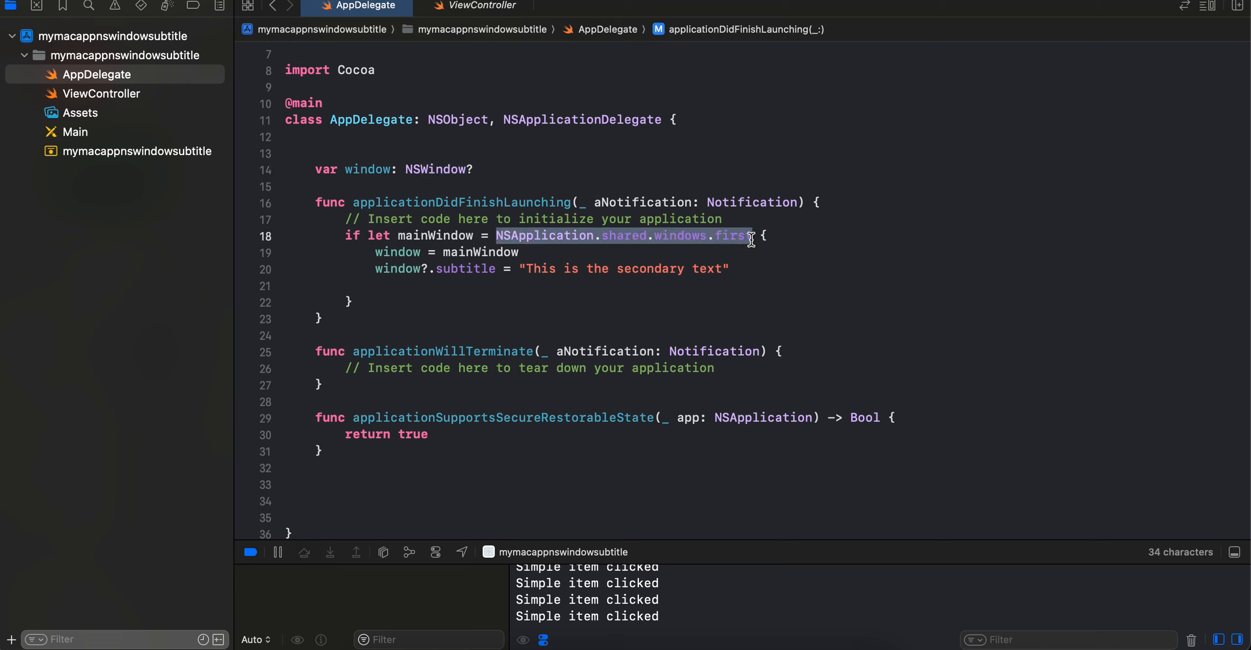
pyautogui.doubleClick(397, 252)
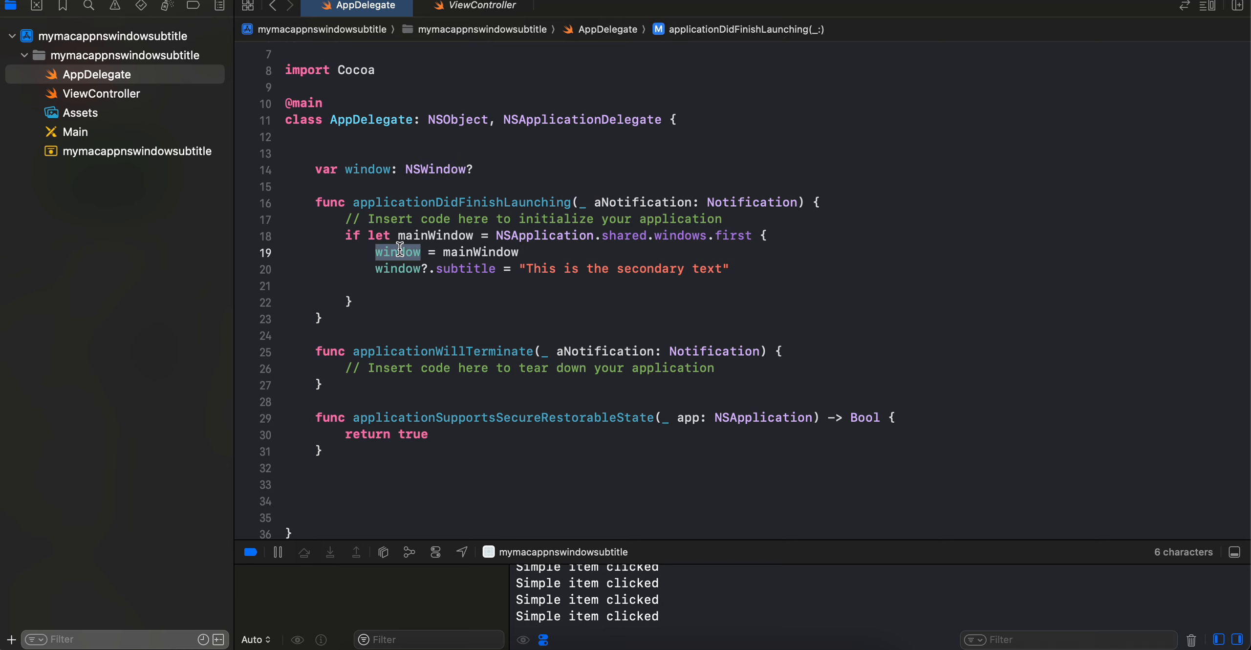
pyautogui.moveTo(471, 270)
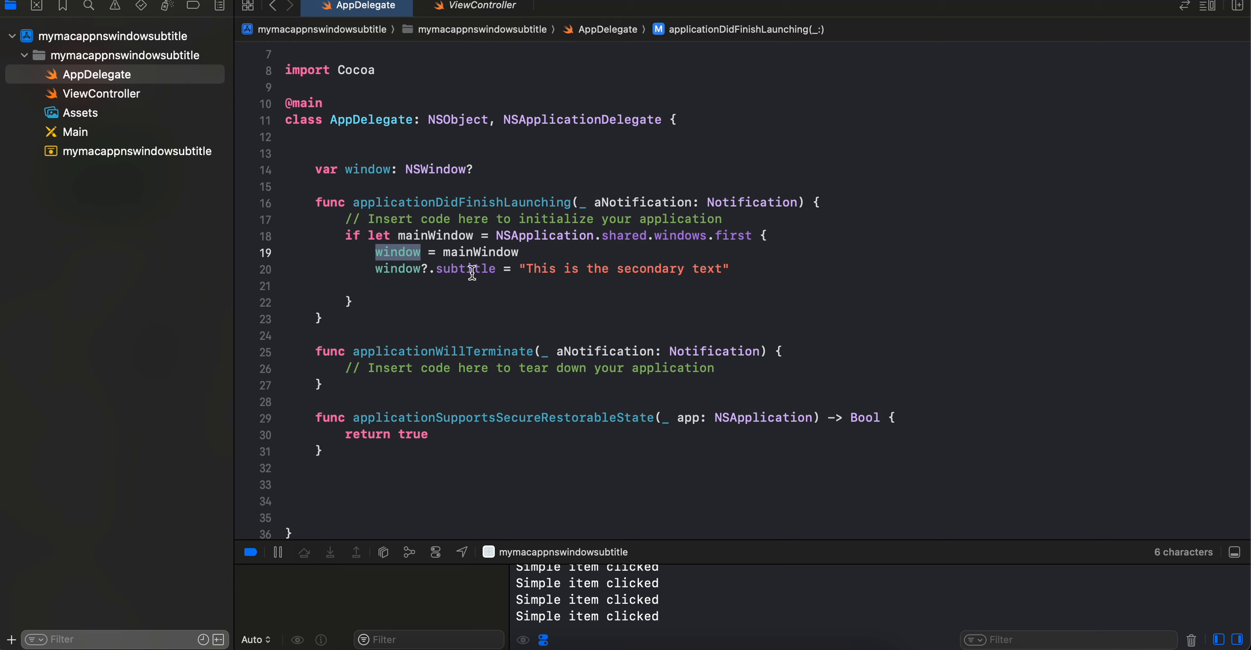
pyautogui.doubleClick(623, 269)
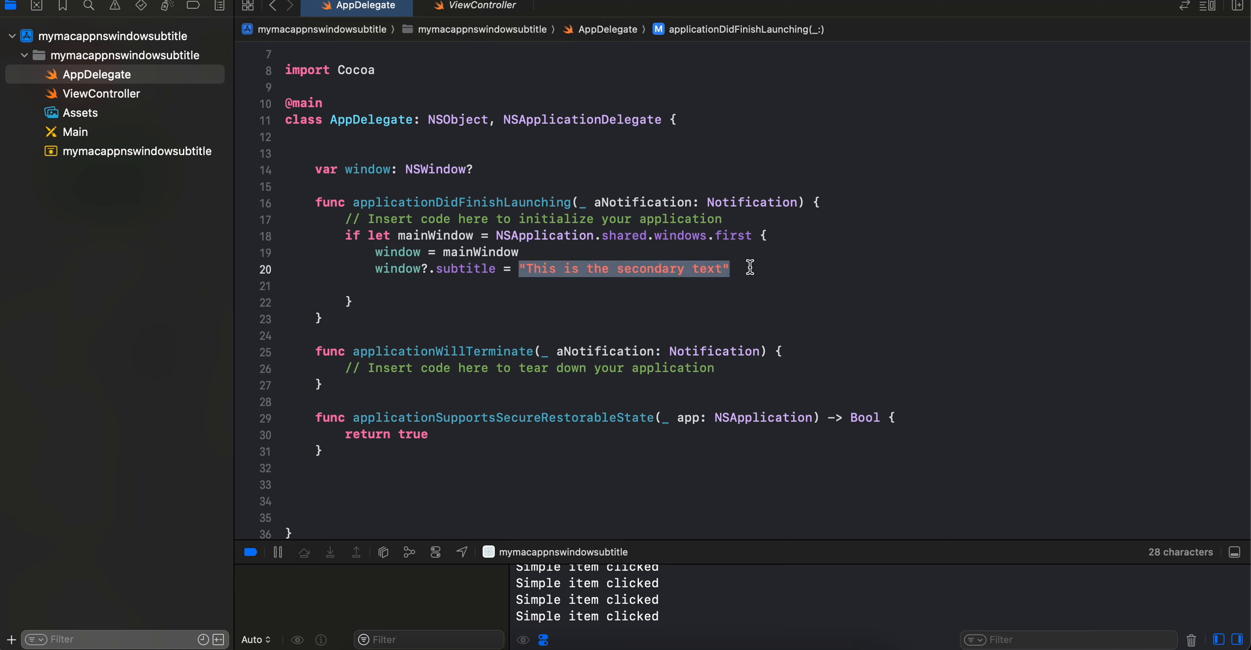
pyautogui.moveTo(670, 201)
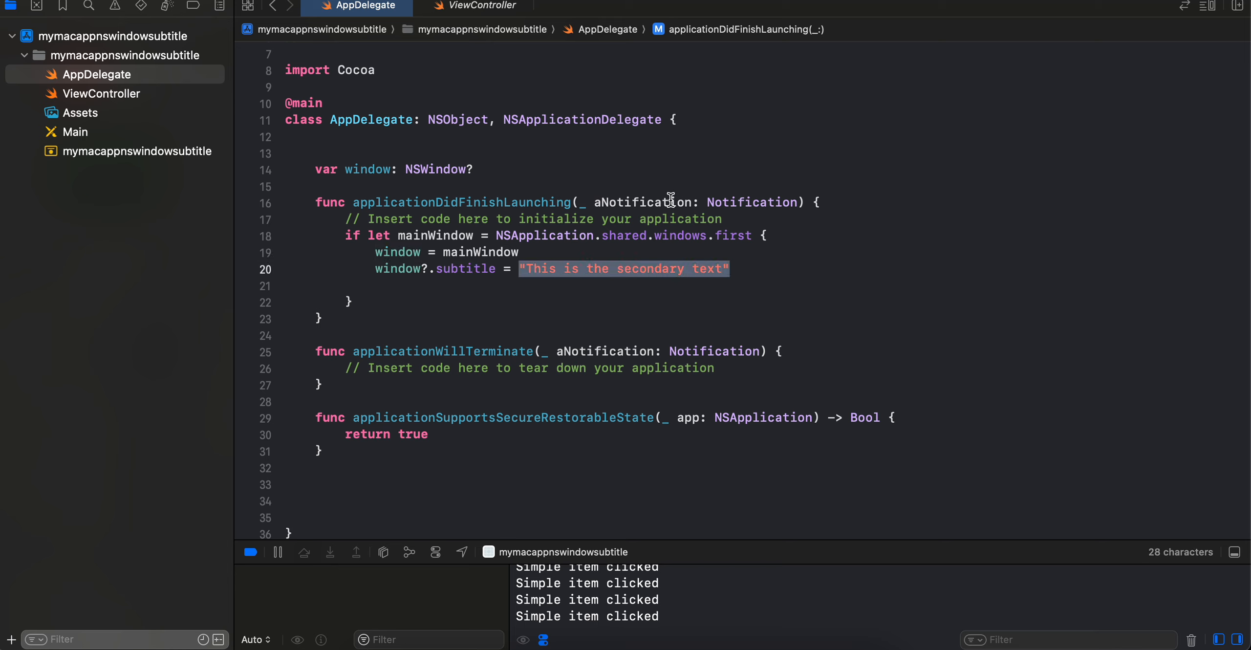
pyautogui.moveTo(445, 42)
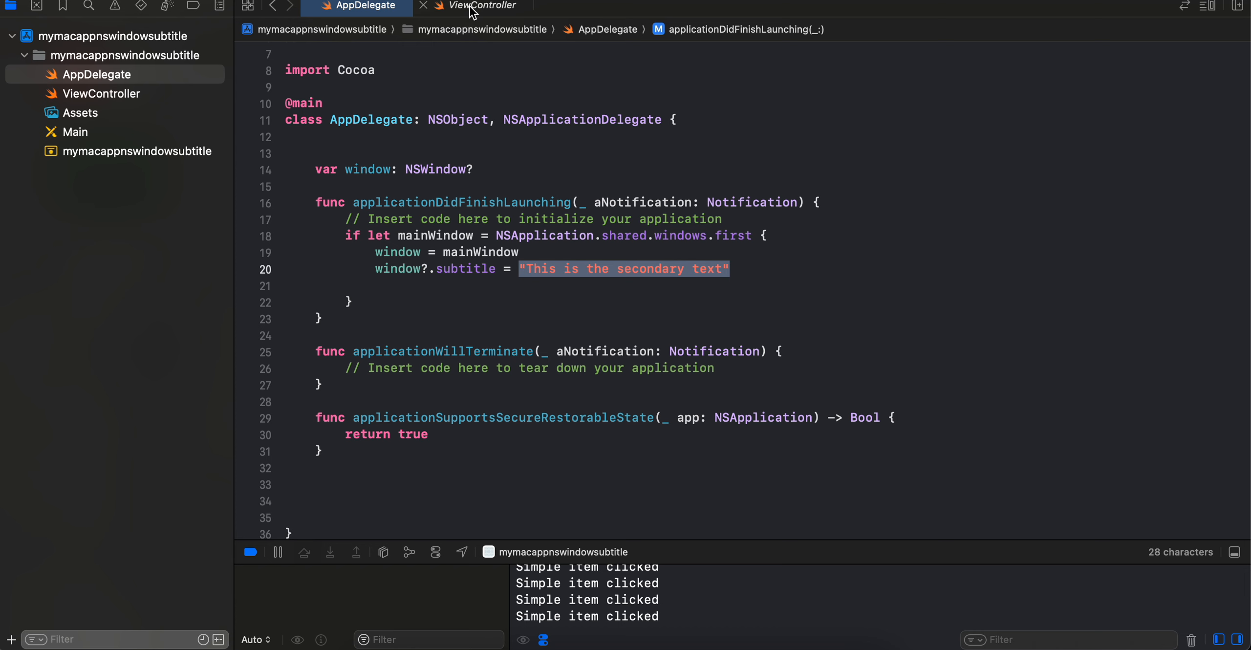
pyautogui.click(478, 6)
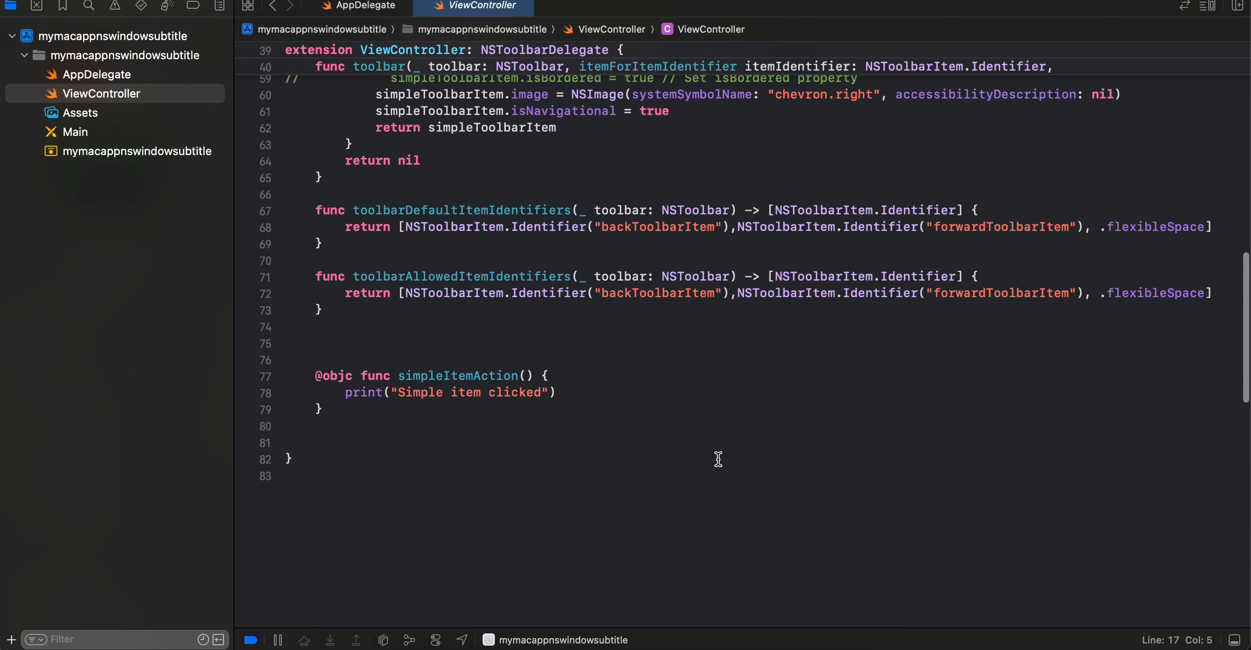
pyautogui.scroll(3)
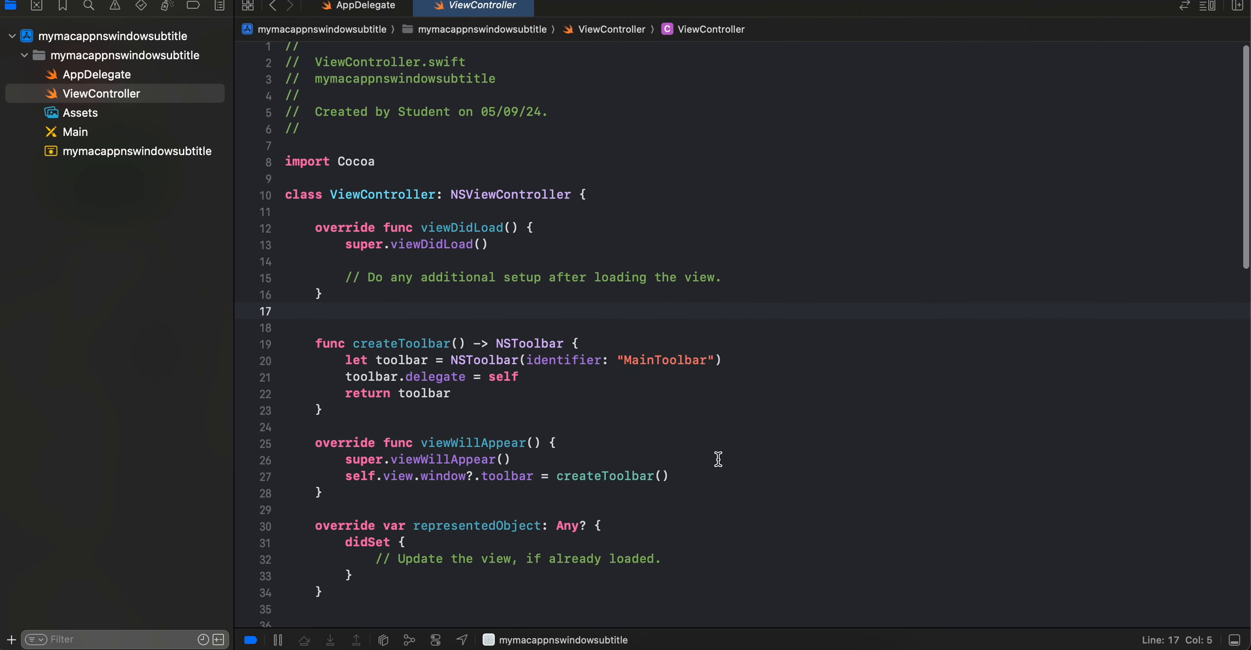
pyautogui.doubleClick(510, 199)
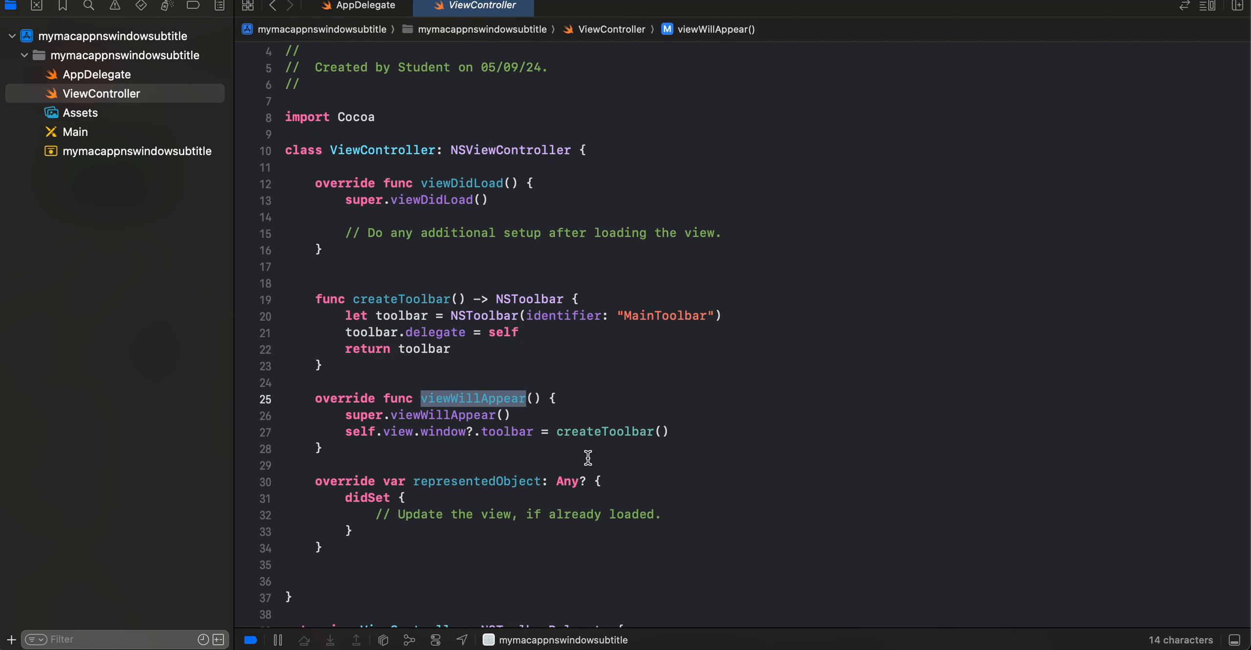
pyautogui.doubleClick(604, 431)
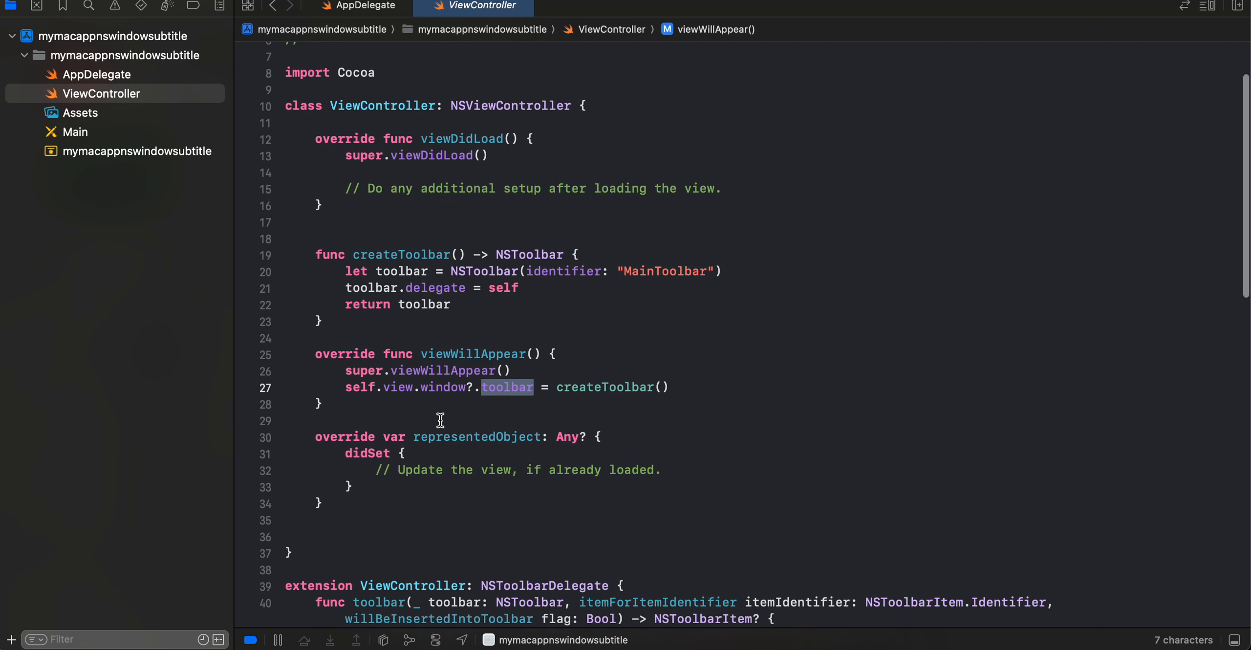
pyautogui.scroll(-3)
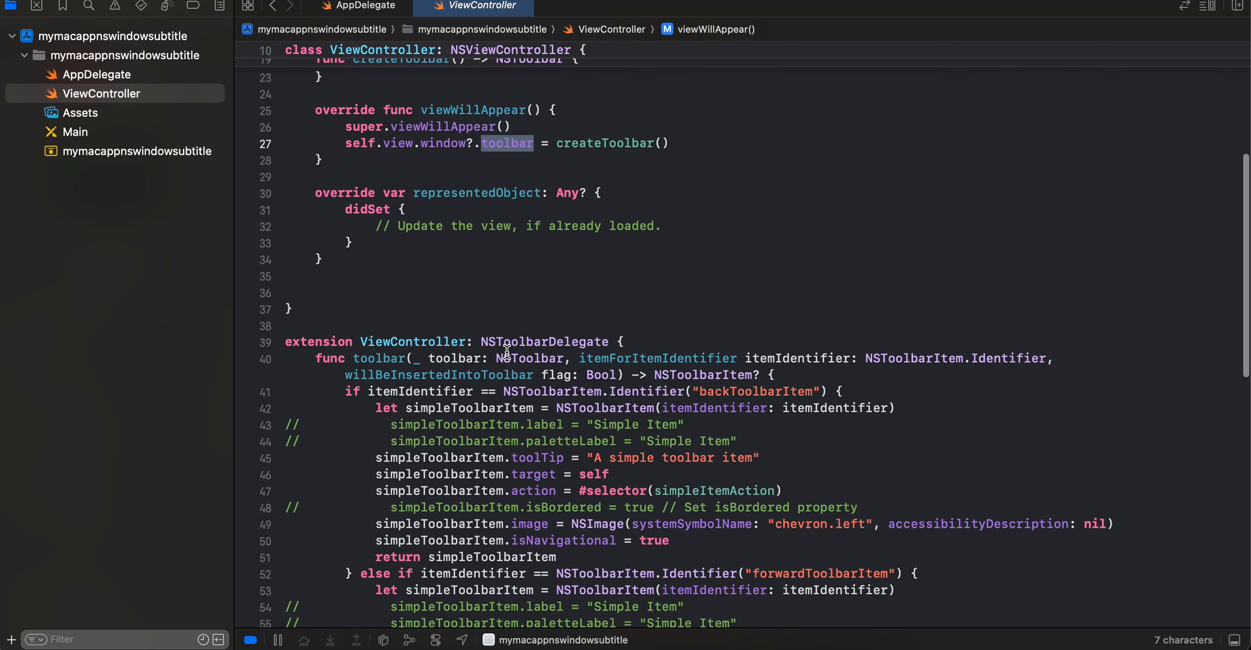
pyautogui.scroll(-3)
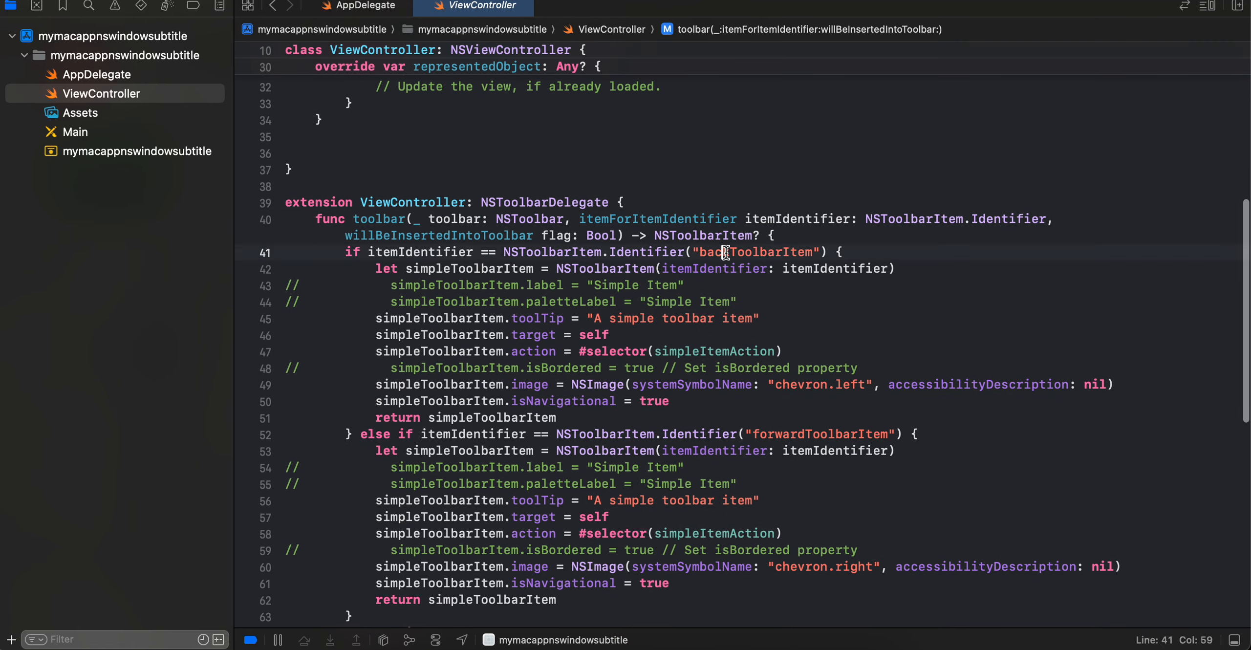
pyautogui.doubleClick(757, 252)
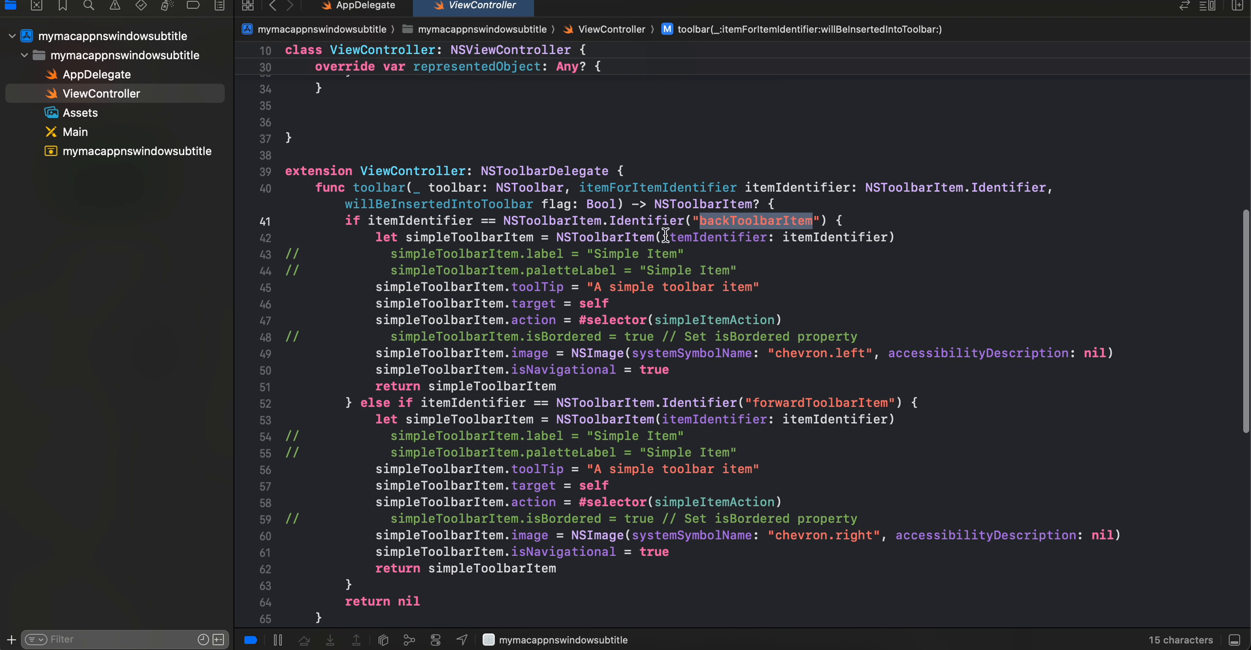
pyautogui.doubleClick(604, 237)
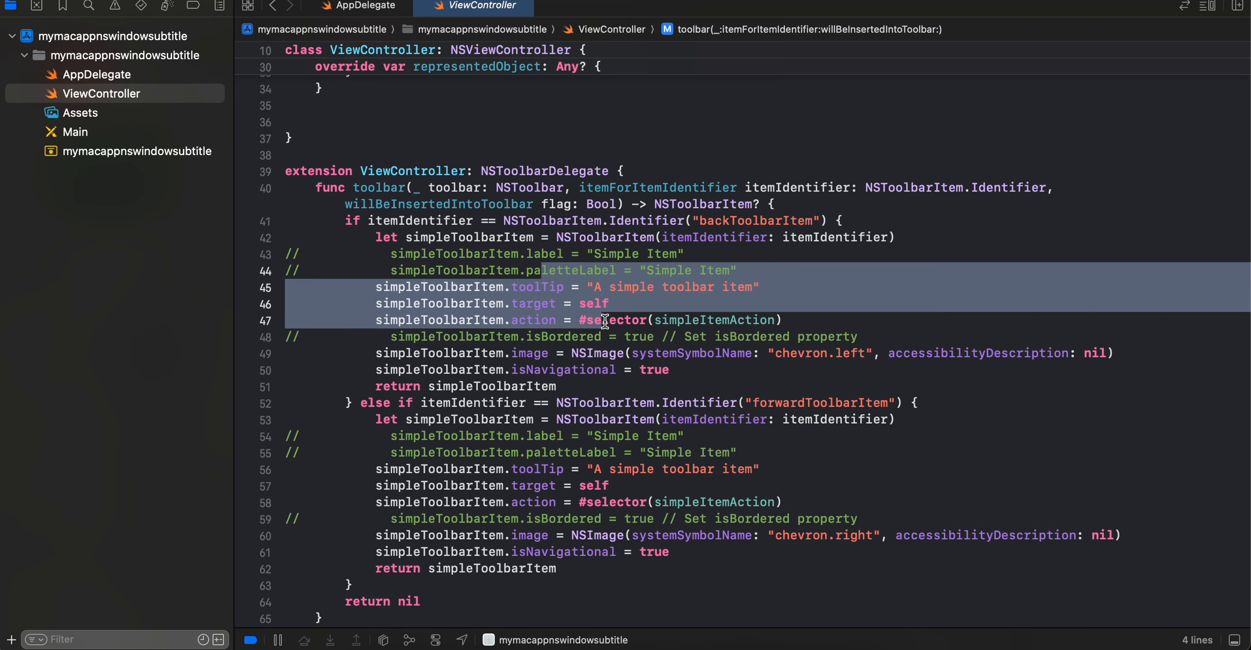
pyautogui.moveTo(780, 349)
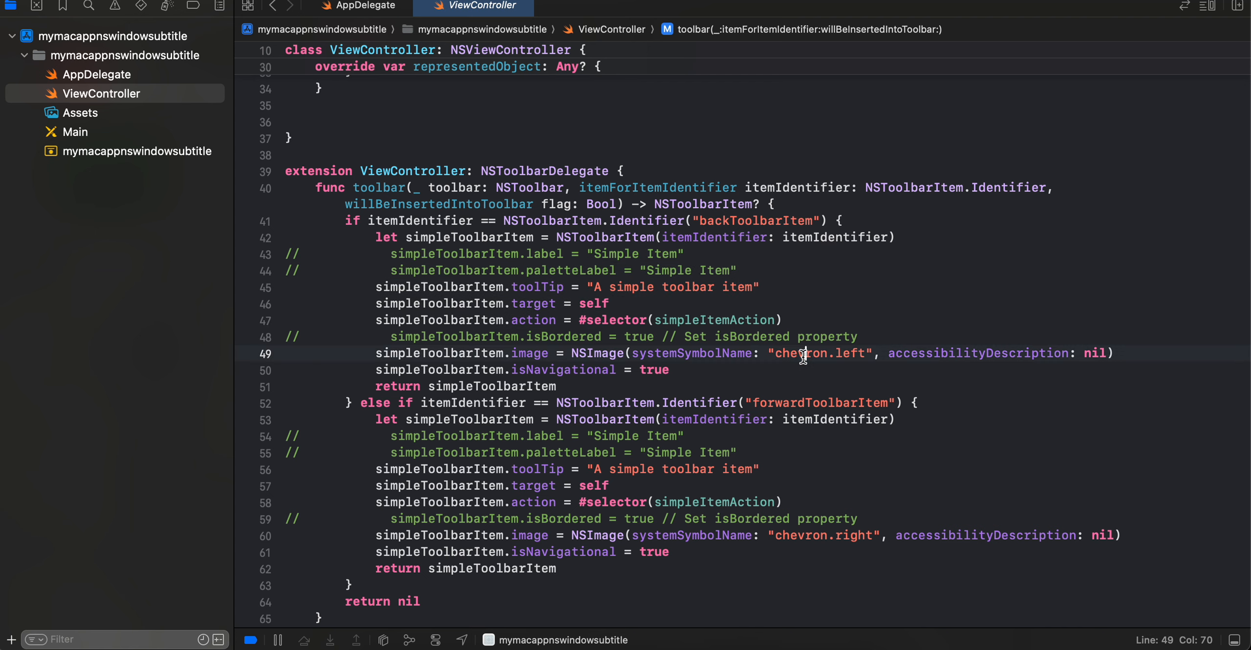
pyautogui.moveTo(684, 369)
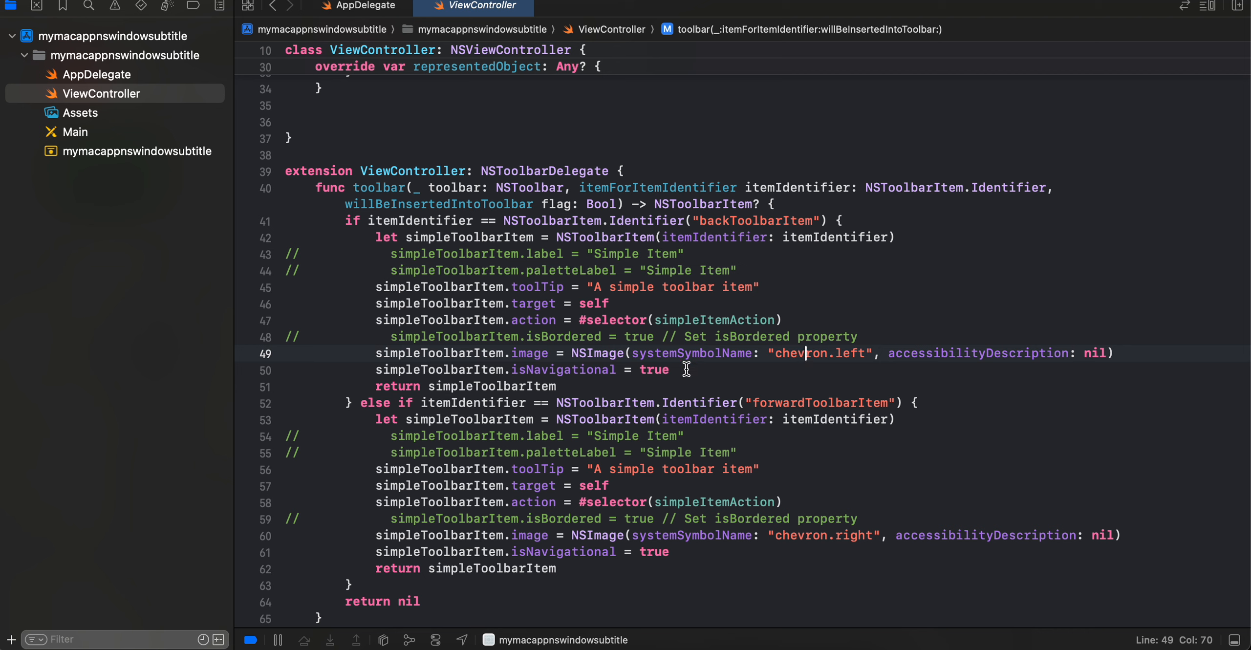
pyautogui.doubleClick(563, 369)
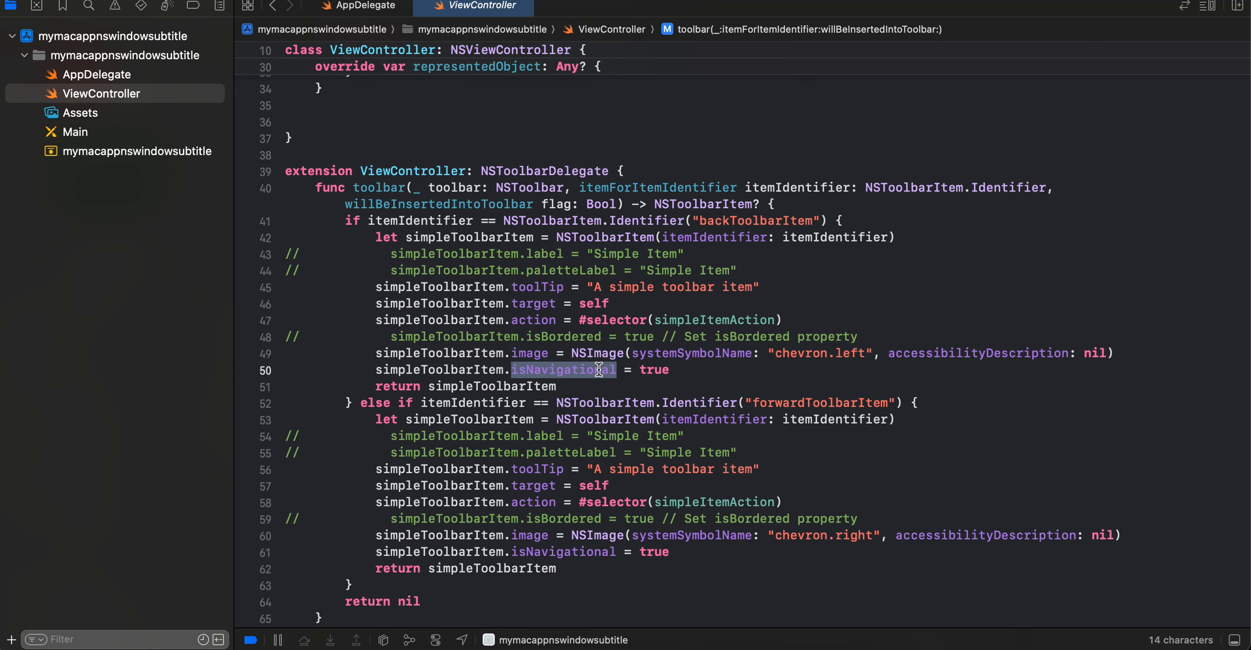
pyautogui.moveTo(561, 369)
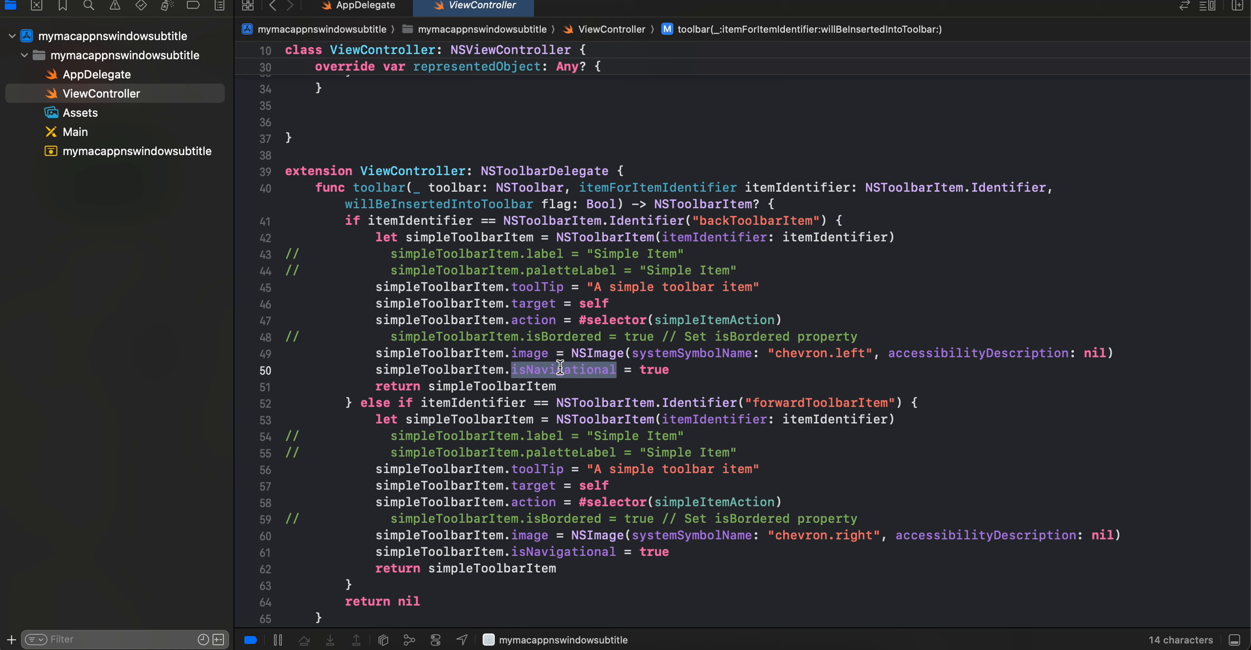
pyautogui.moveTo(458, 362)
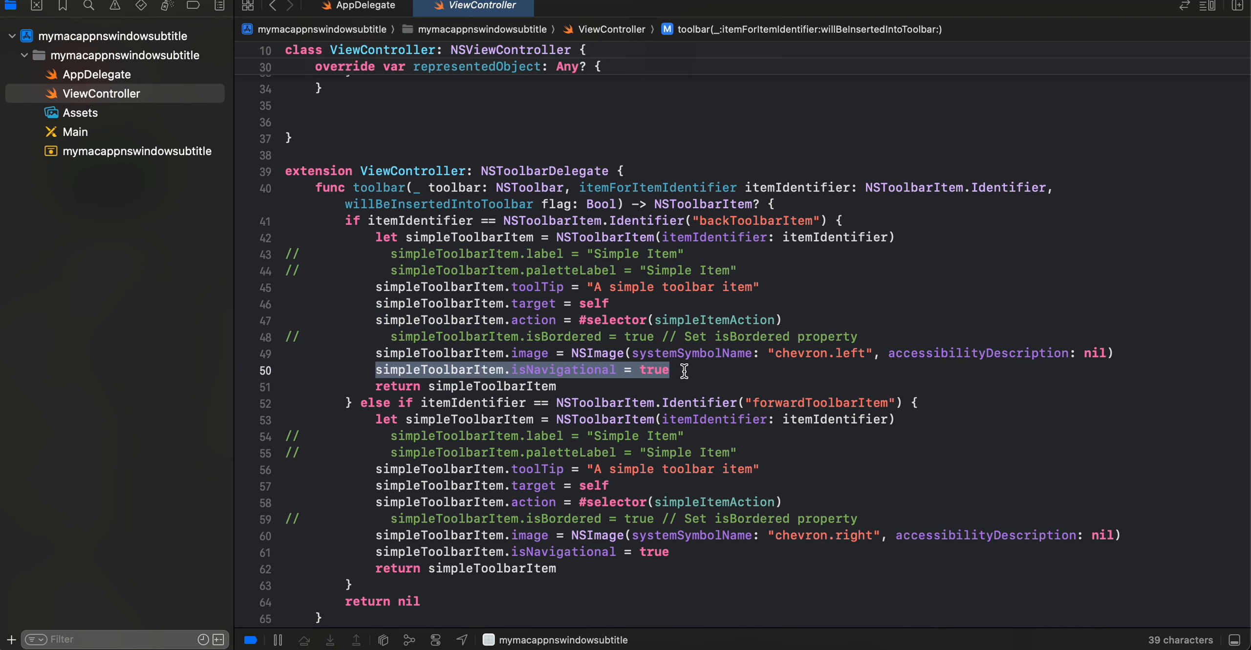
pyautogui.scroll(-3)
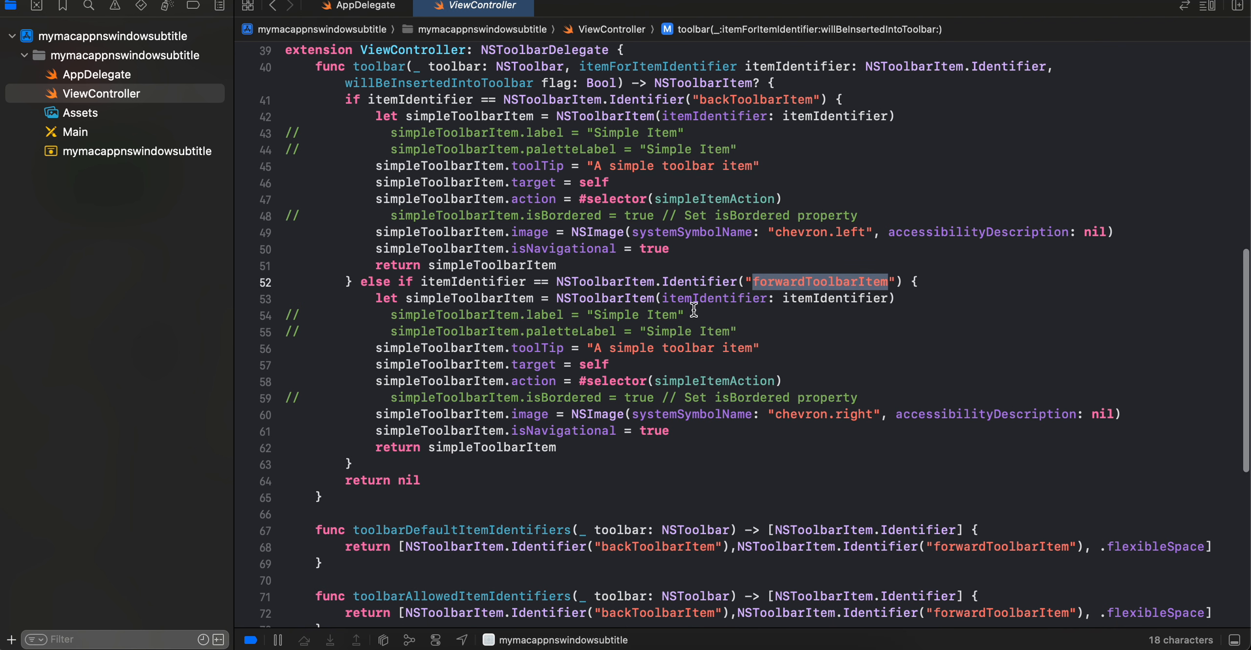
pyautogui.click(559, 431)
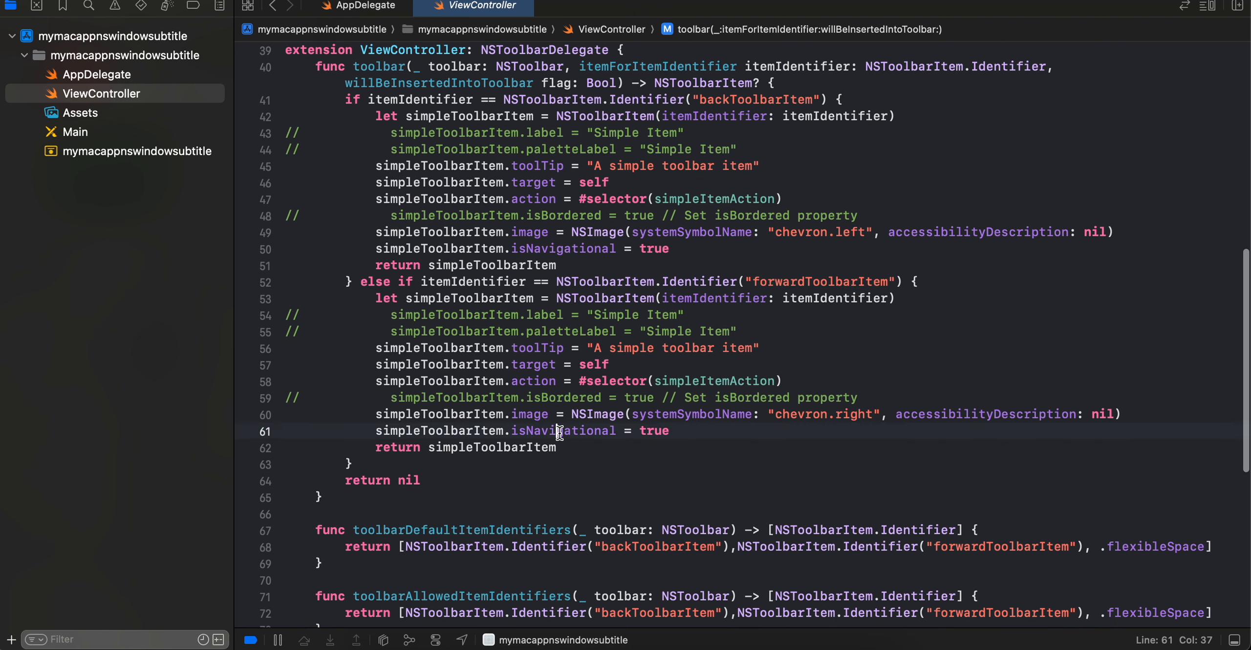
pyautogui.doubleClick(563, 431)
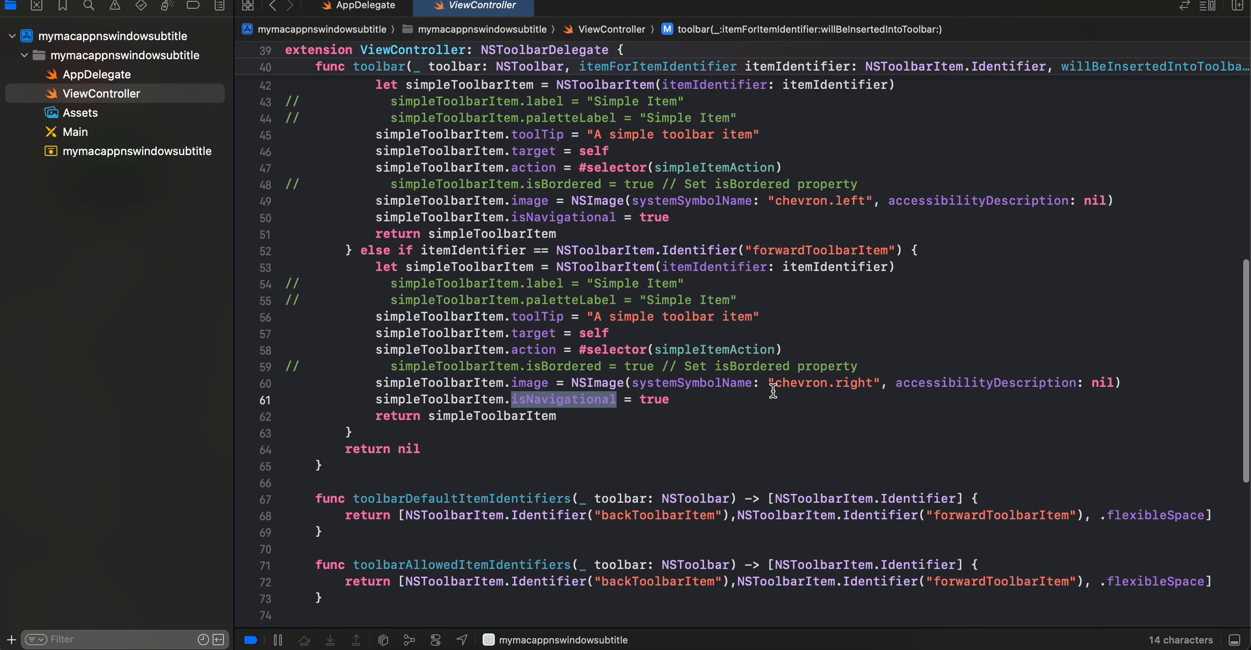
pyautogui.scroll(-3)
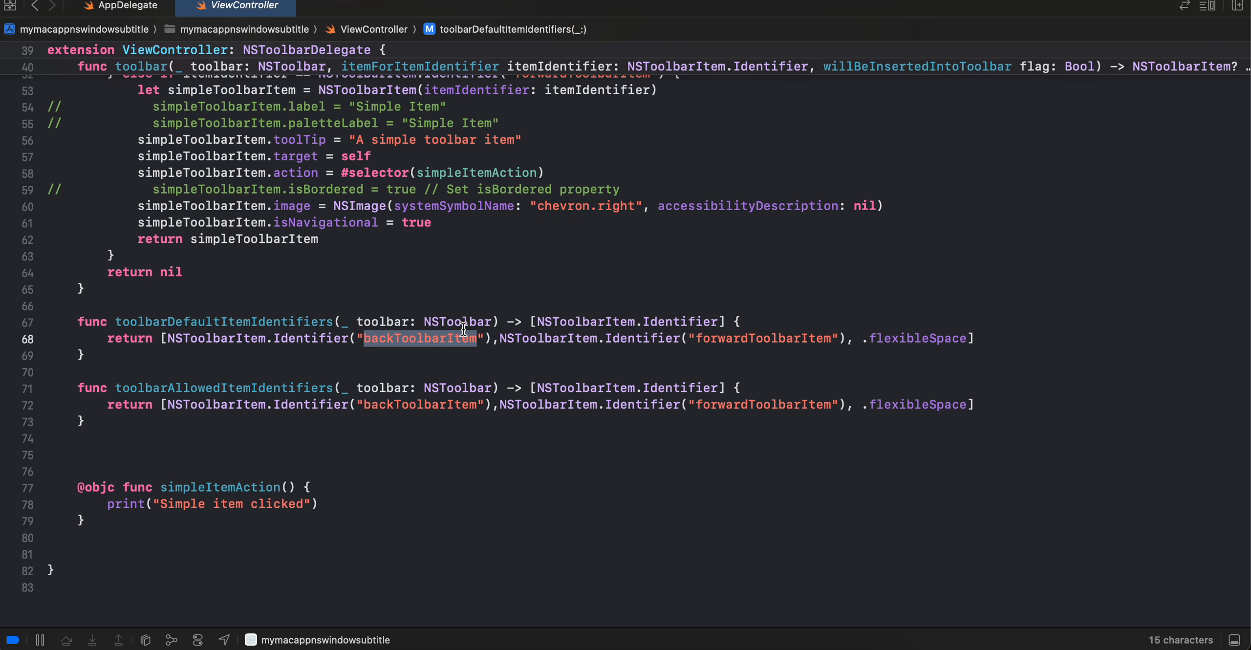
pyautogui.doubleClick(916, 338)
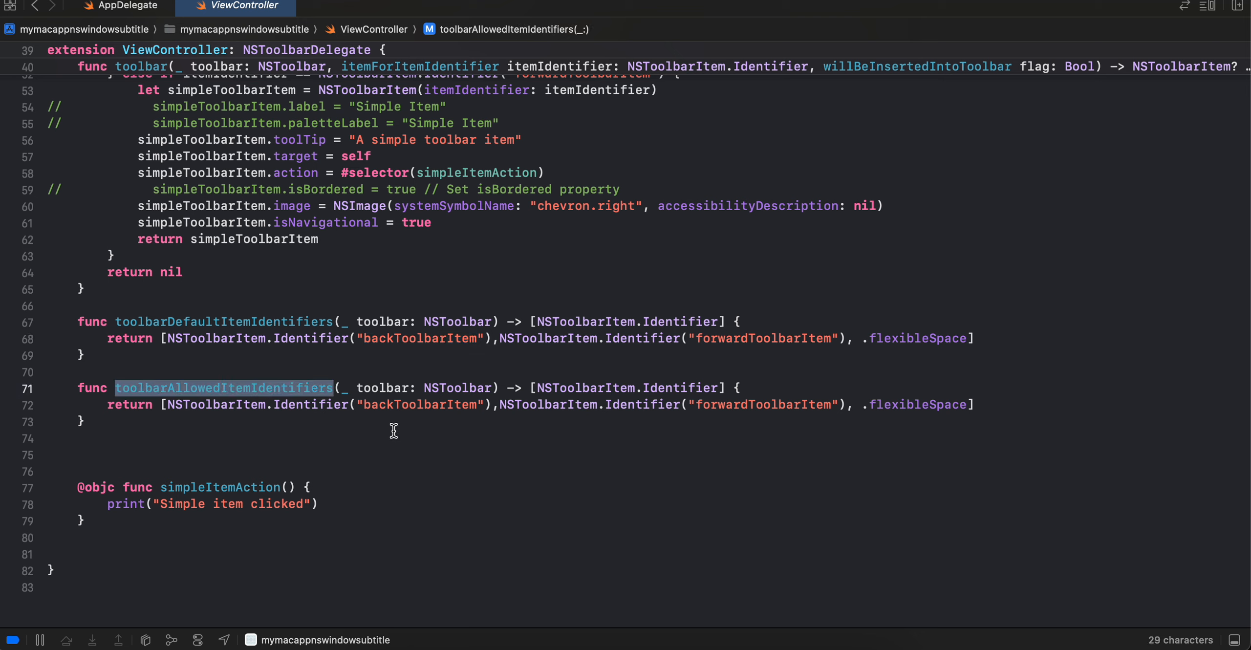
pyautogui.scroll(-3)
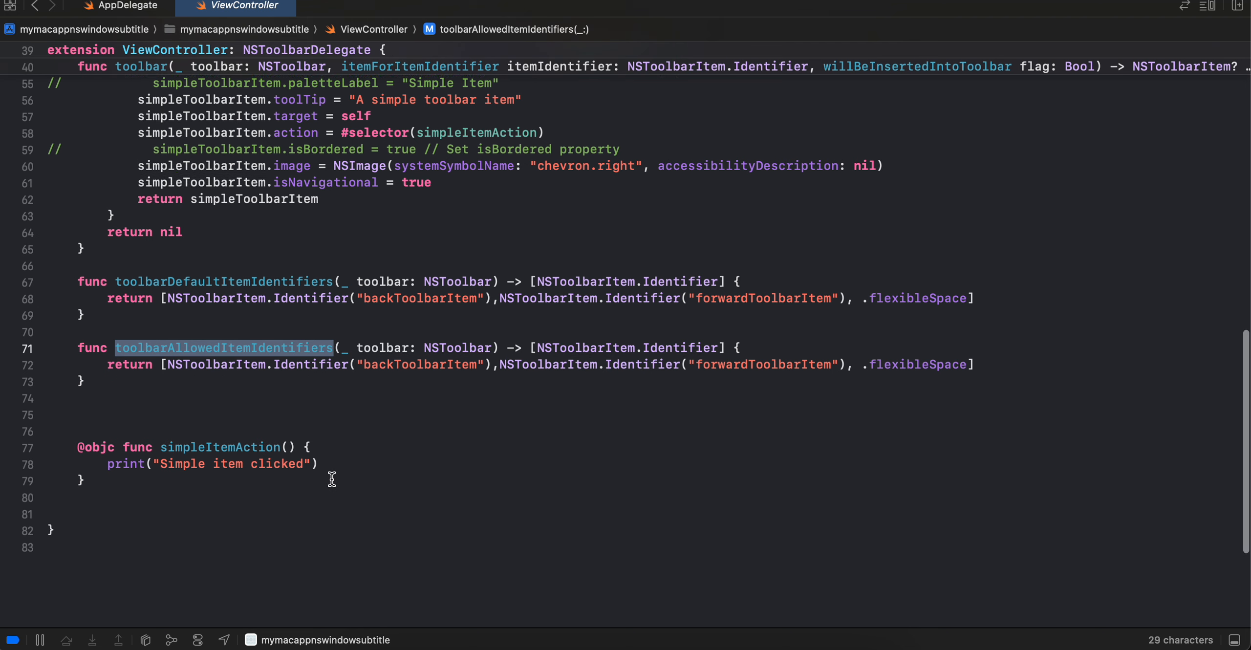
pyautogui.doubleClick(197, 441)
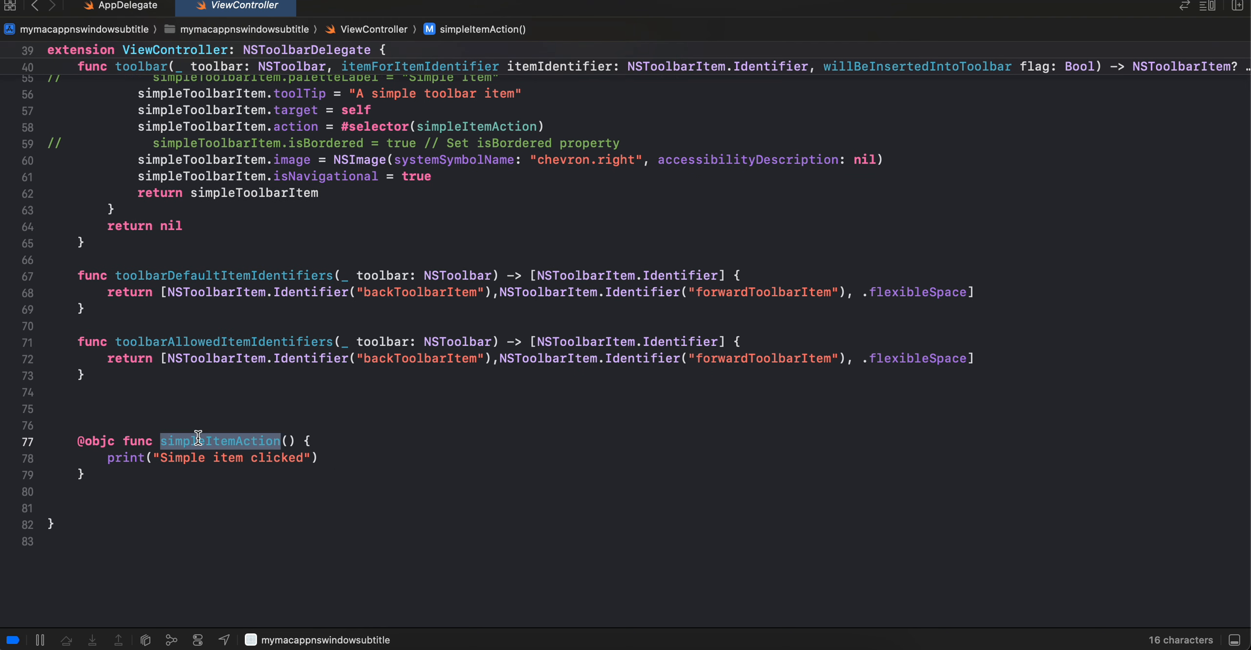
pyautogui.moveTo(849, 42)
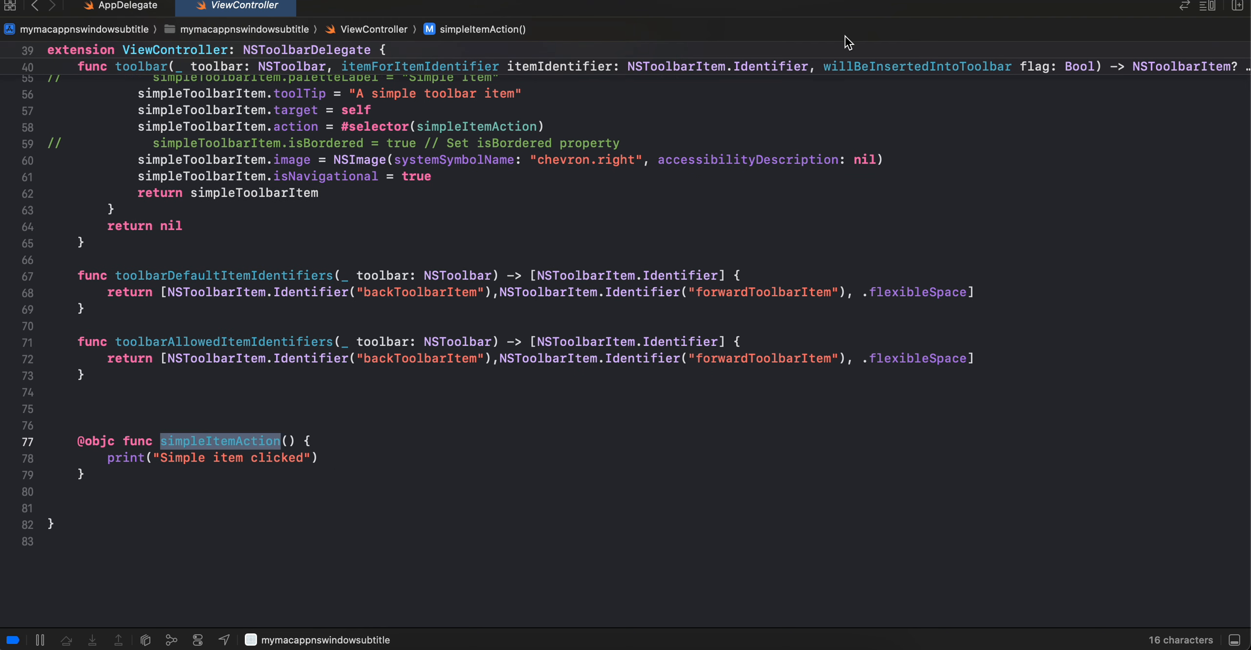